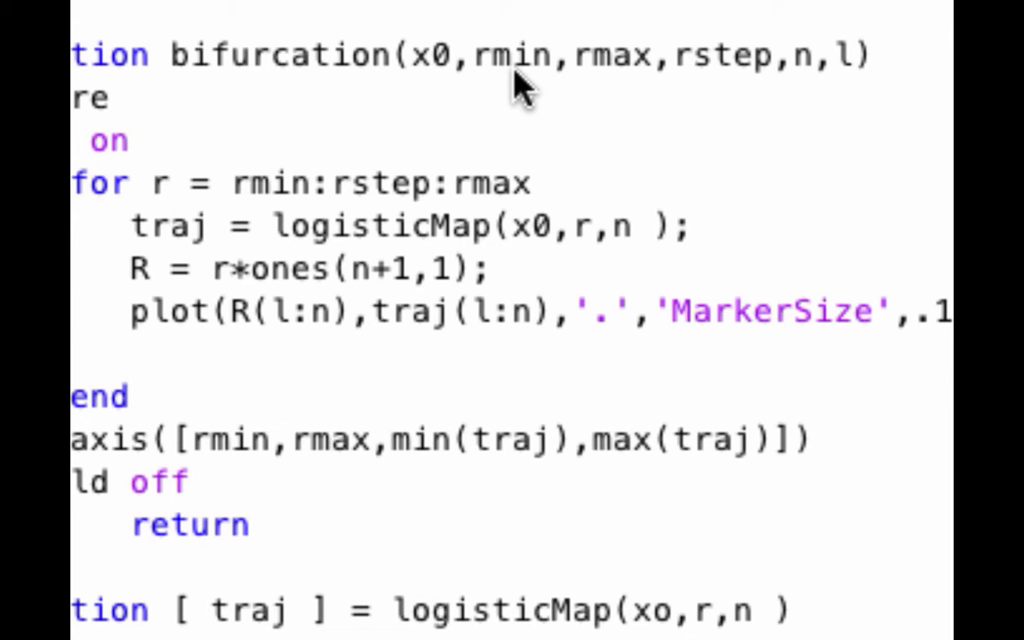
mouse_move(617, 89)
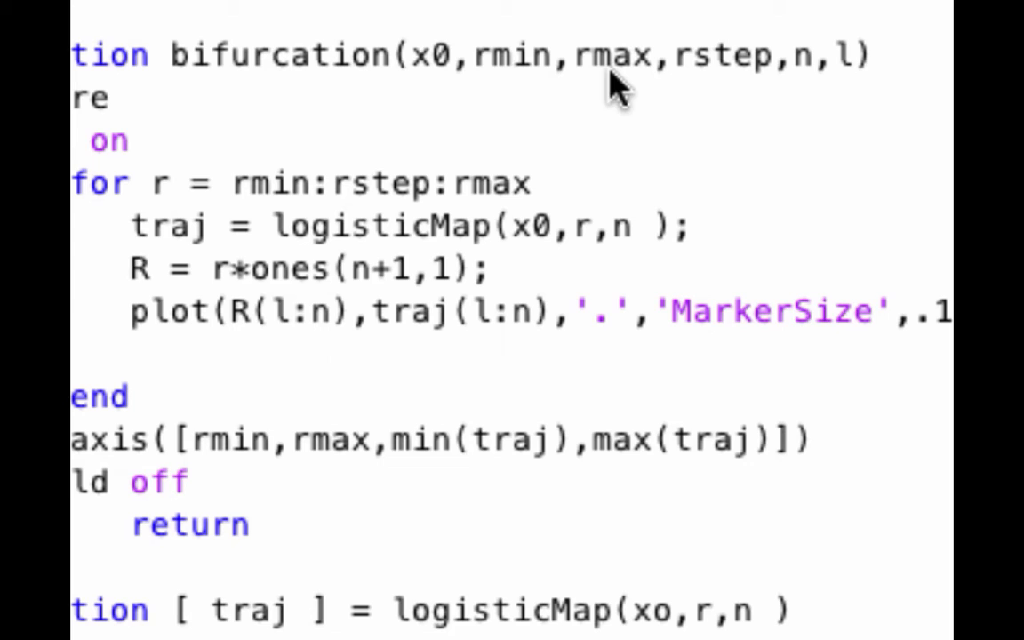
mouse_move(807, 87)
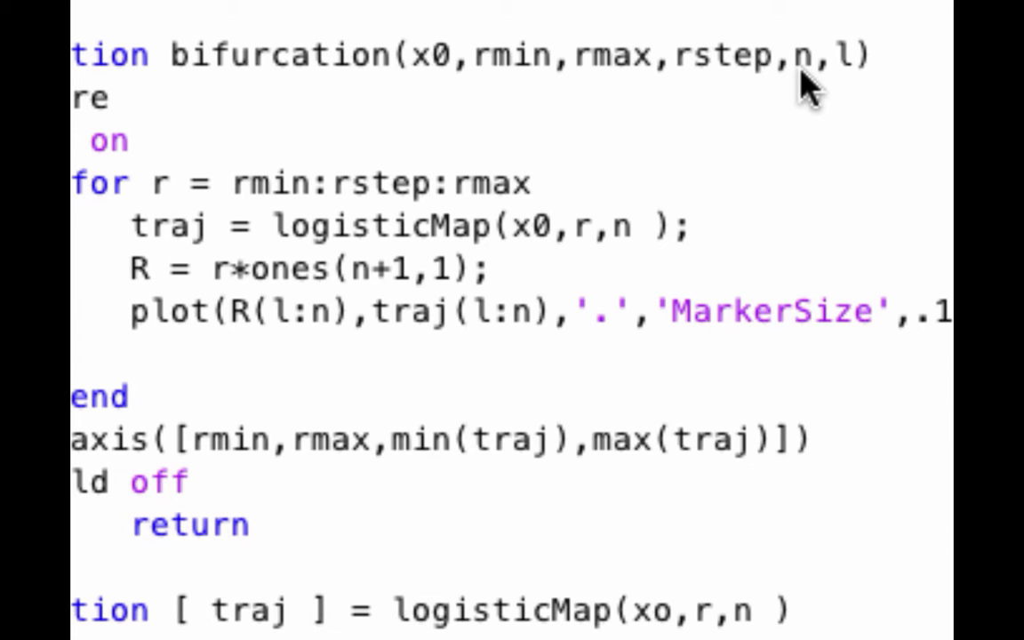
mouse_move(818, 271)
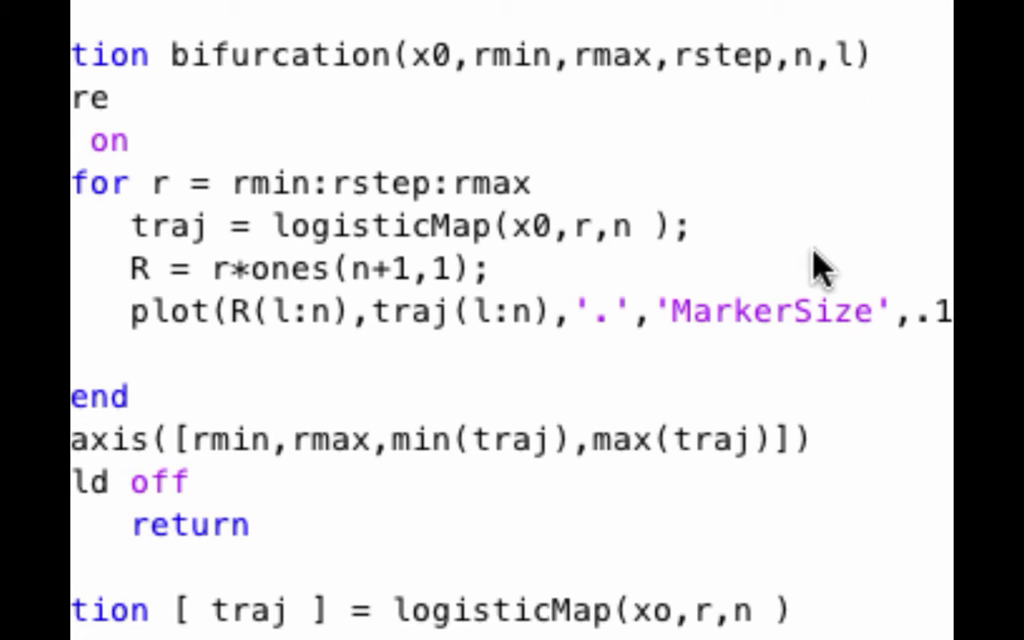
mouse_move(774, 262)
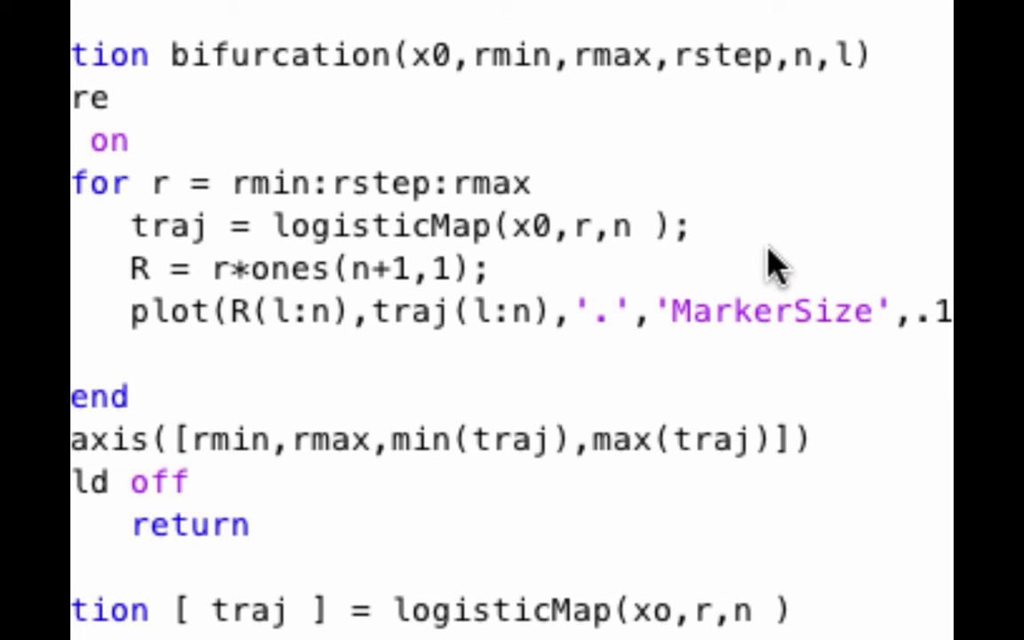
mouse_move(751, 253)
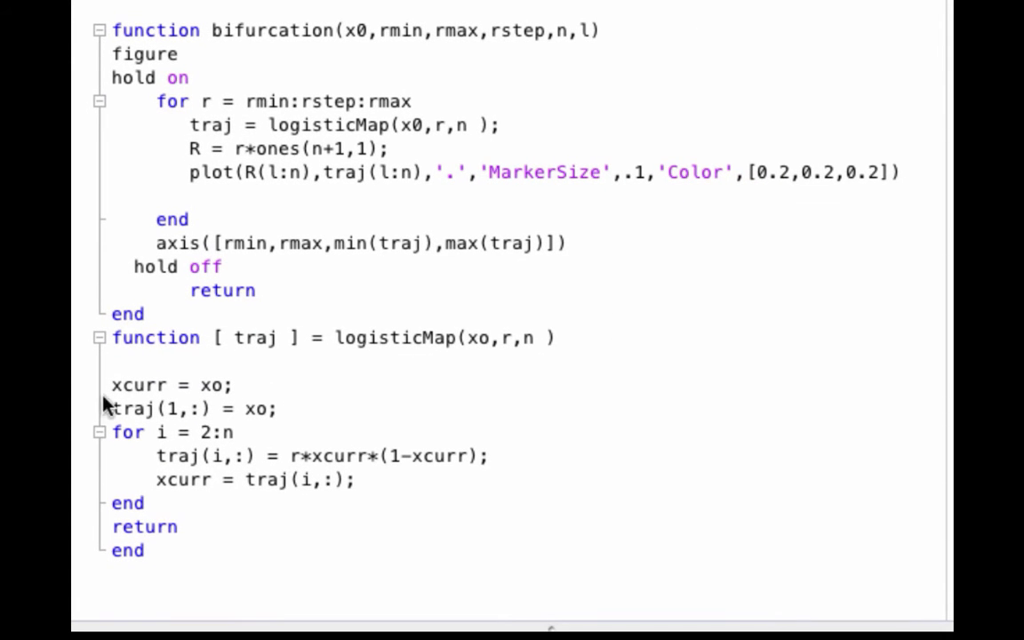
mouse_move(431, 167)
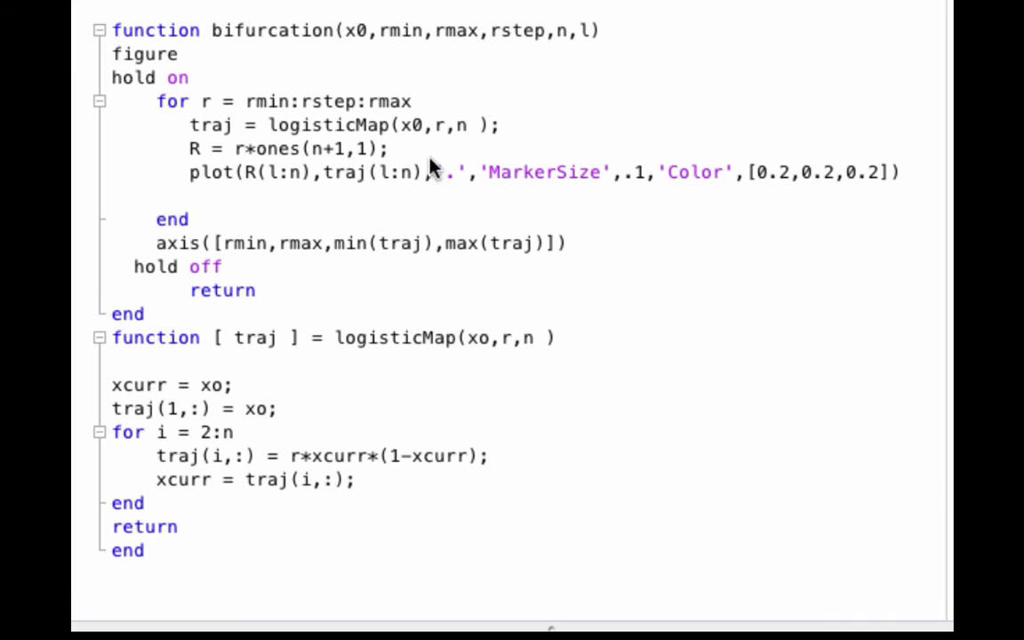
mouse_move(418, 180)
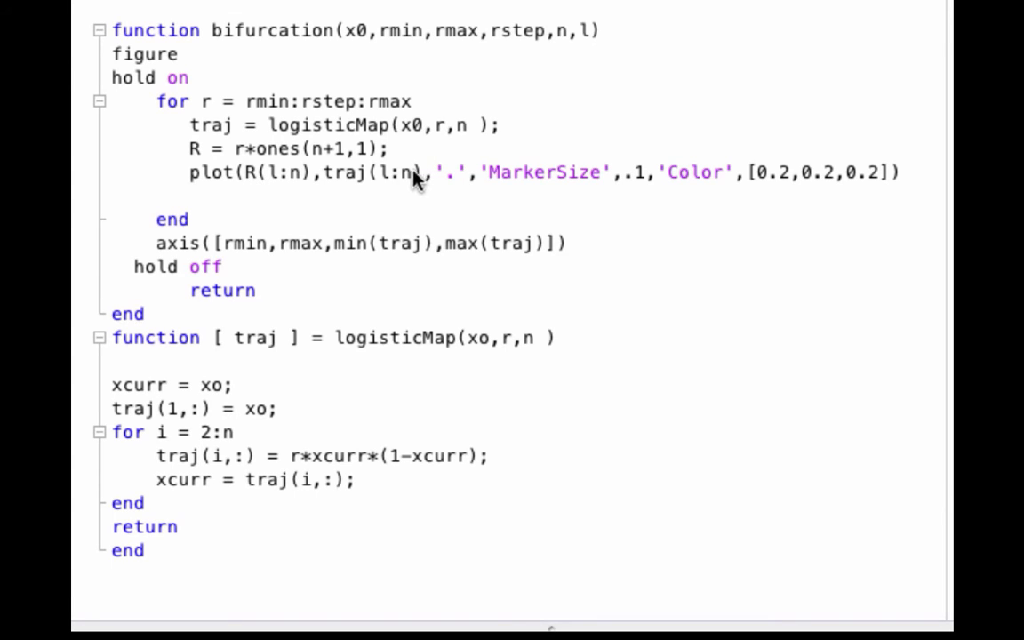
mouse_move(386, 182)
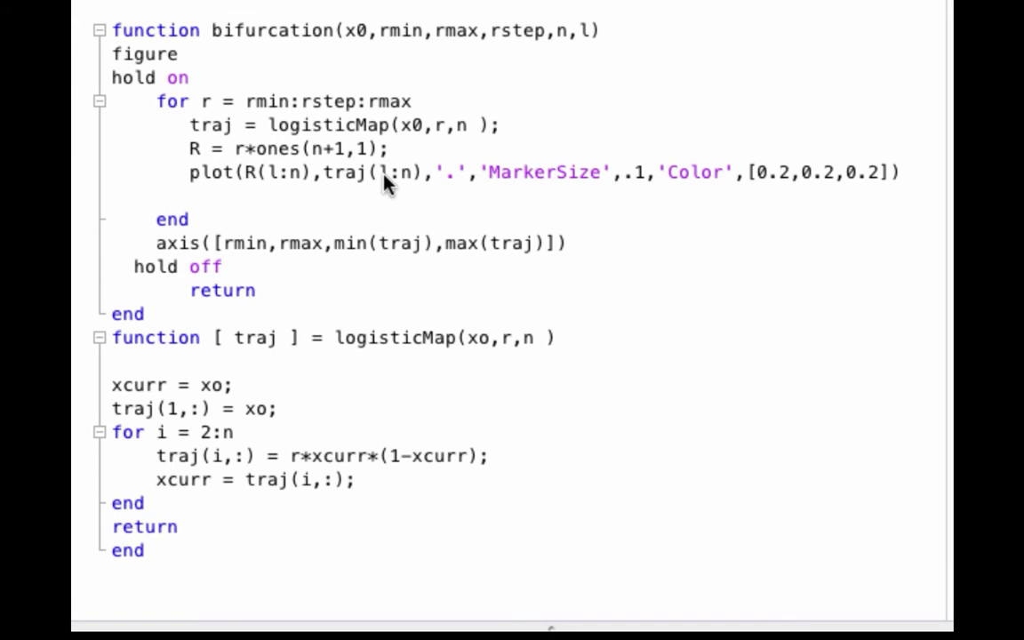